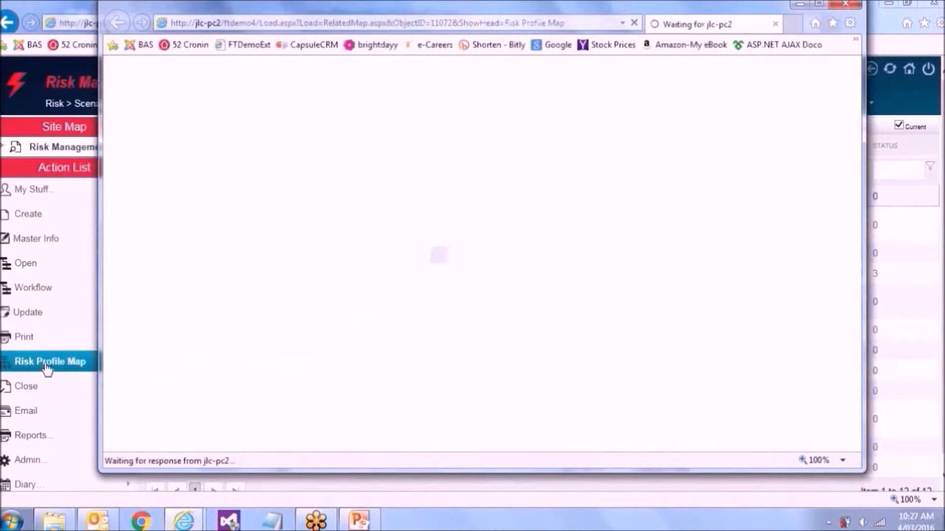
Step: Launch the Risk Profile Map from the Action List for RSC0002 Capital, Debt & Funding
{"action": "left_click", "coordinate": [49, 362]}
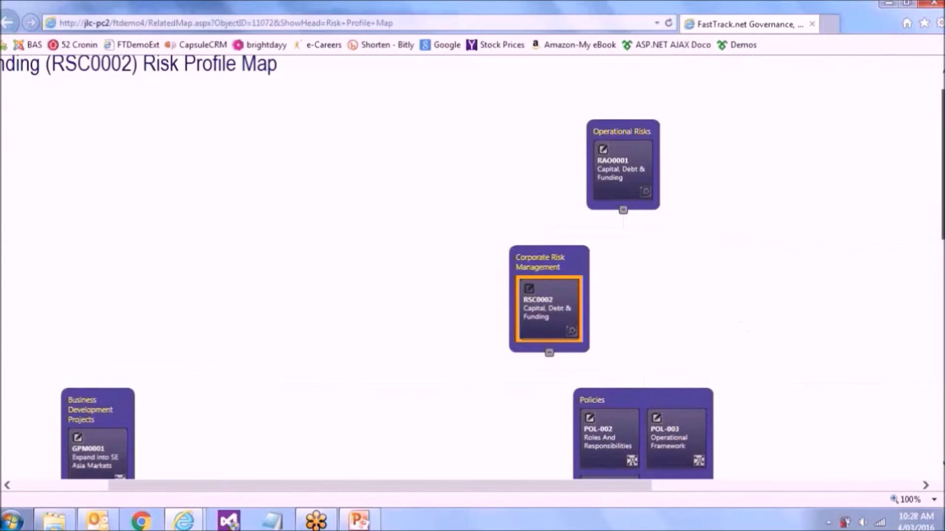
{"action": "scroll", "scroll_direction": "down", "scroll_amount": 3}
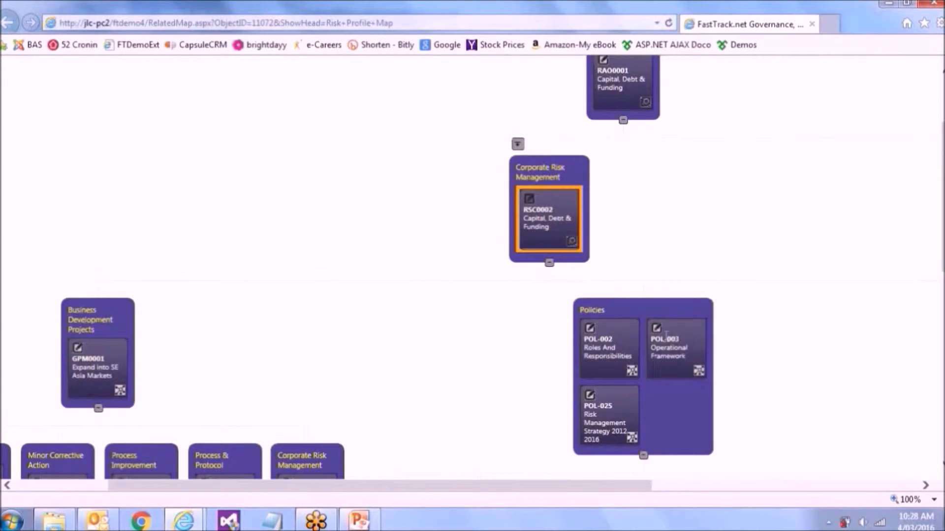
{"action": "scroll", "scroll_direction": "down", "scroll_amount": 3}
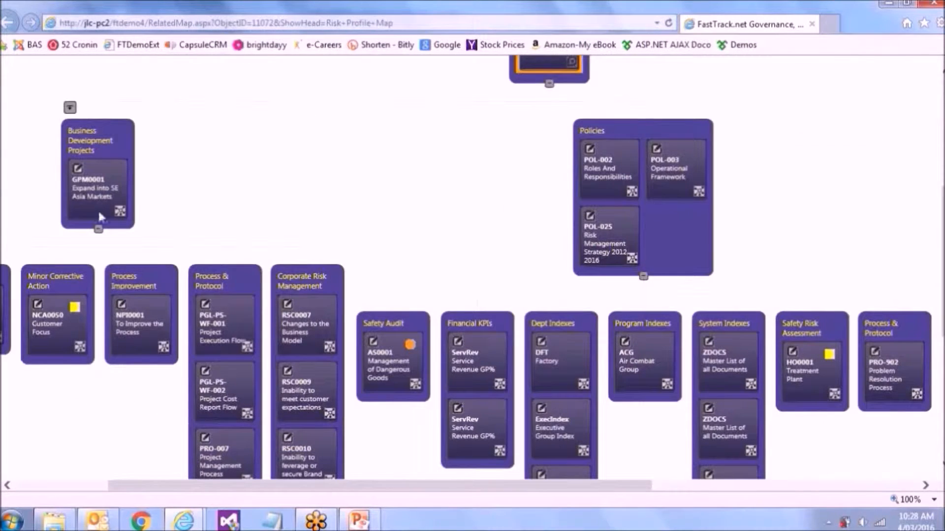
{"action": "double_click", "coordinate": [90, 140]}
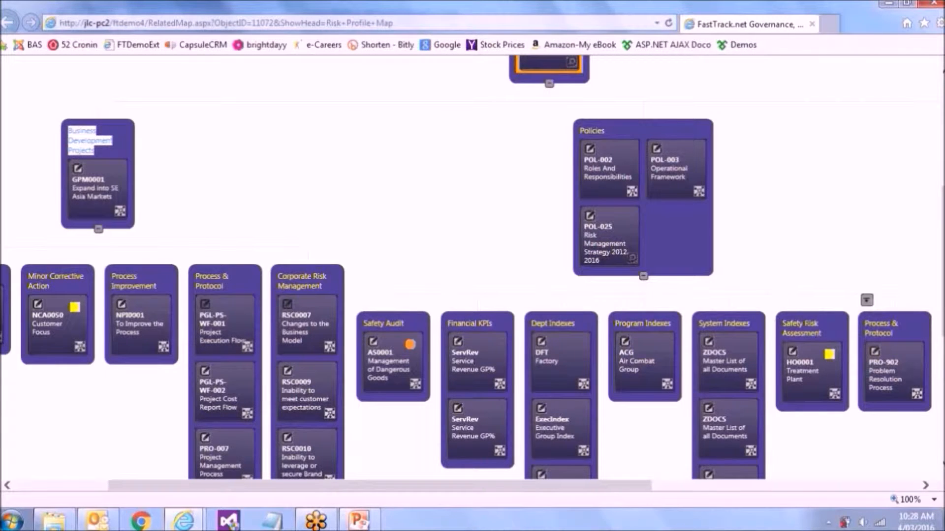
{"action": "scroll", "scroll_direction": "down", "scroll_amount": 3}
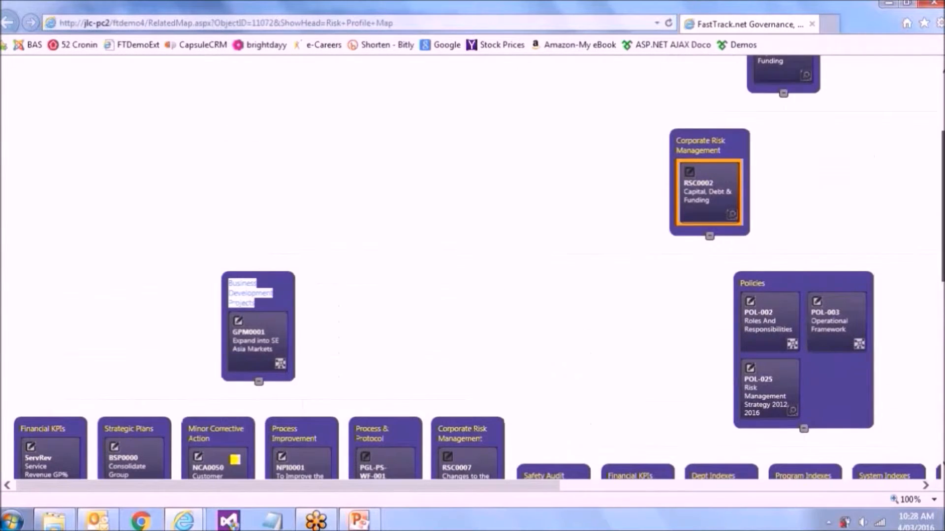
{"action": "scroll", "scroll_direction": "down", "scroll_amount": 3}
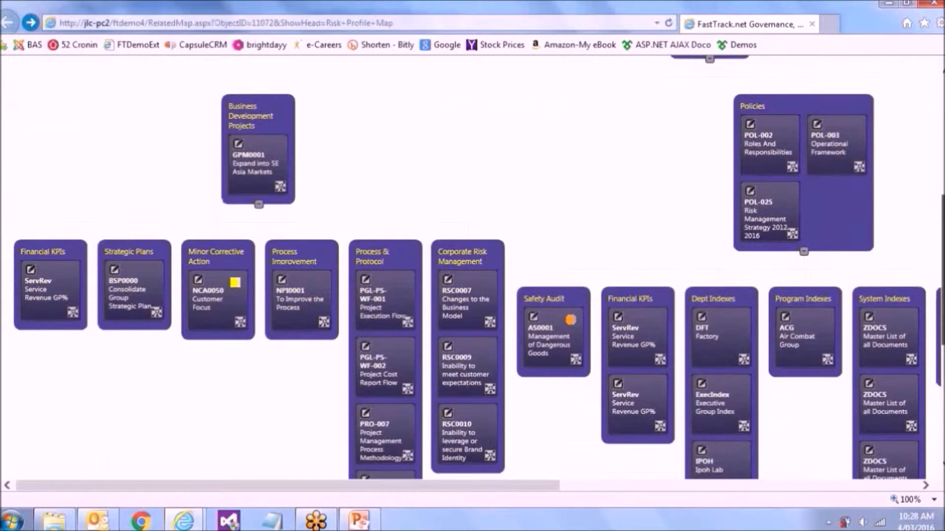
{"action": "scroll", "scroll_direction": "down", "scroll_amount": 3}
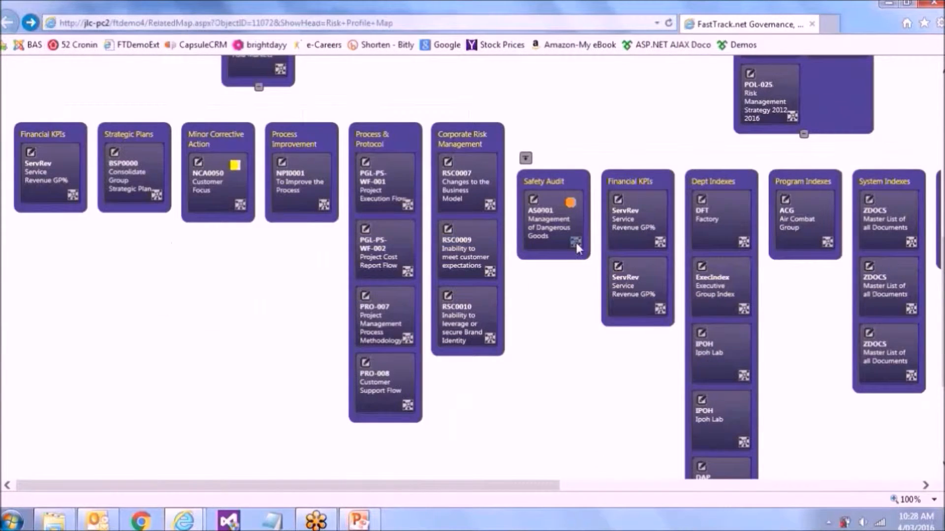
{"action": "mouse_move", "coordinate": [574, 242]}
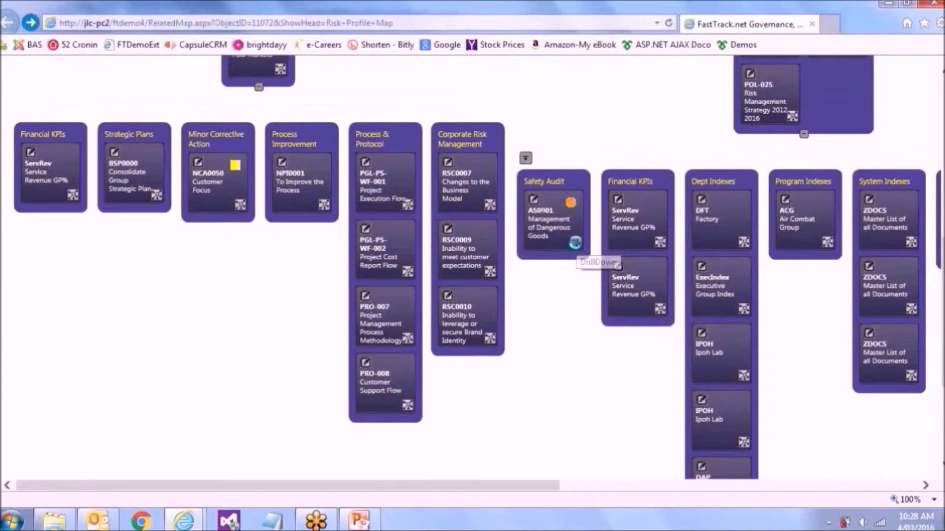
Step: Return to the RSC0002 map title and scroll down to the linked Operational Risks record RAO0001
{"action": "left_click", "coordinate": [598, 262]}
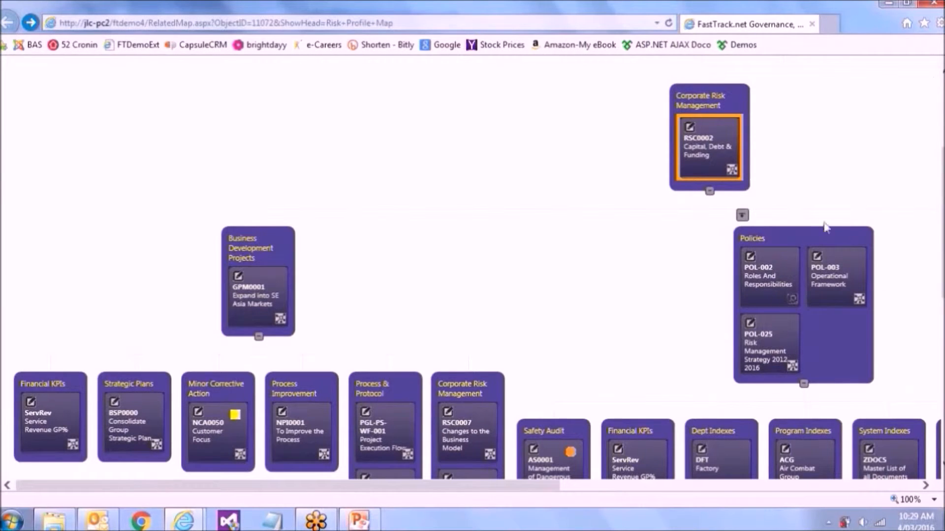
{"action": "scroll", "scroll_direction": "down", "scroll_amount": 3}
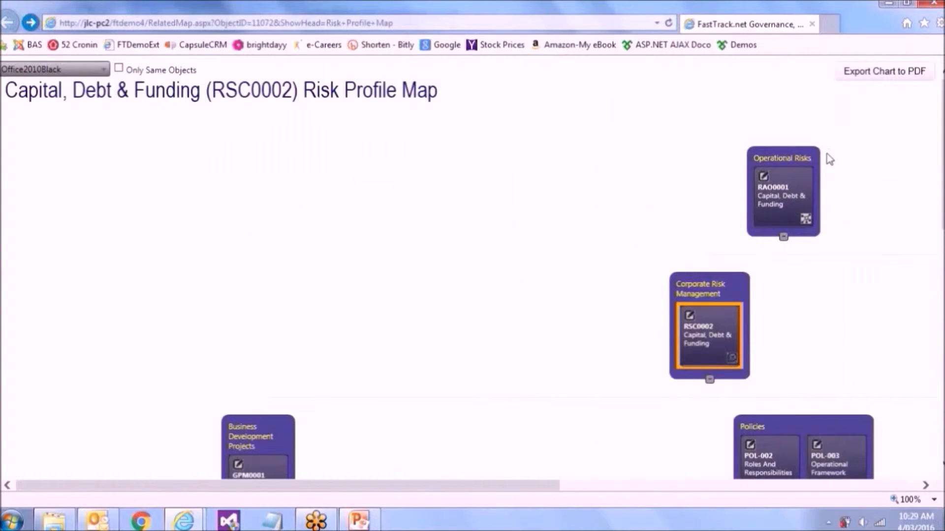
{"action": "mouse_move", "coordinate": [813, 28]}
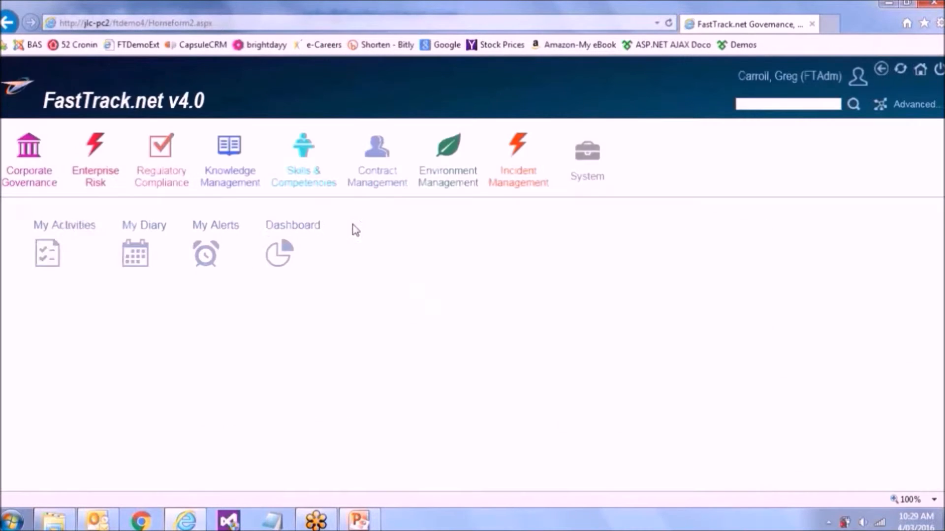
Step: Go to Corporate Governance and launch the Strategy Map for objective COT-01
{"action": "left_click", "coordinate": [28, 158]}
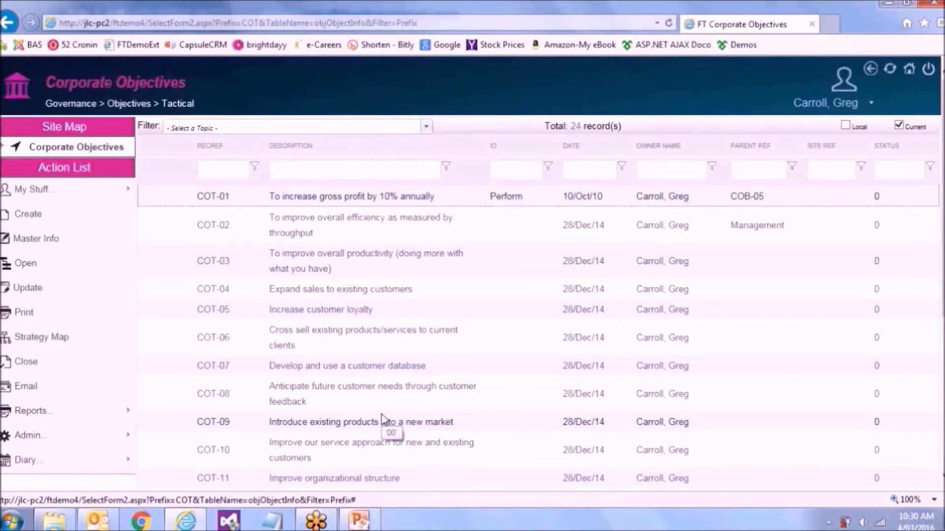
{"action": "left_click", "coordinate": [41, 337]}
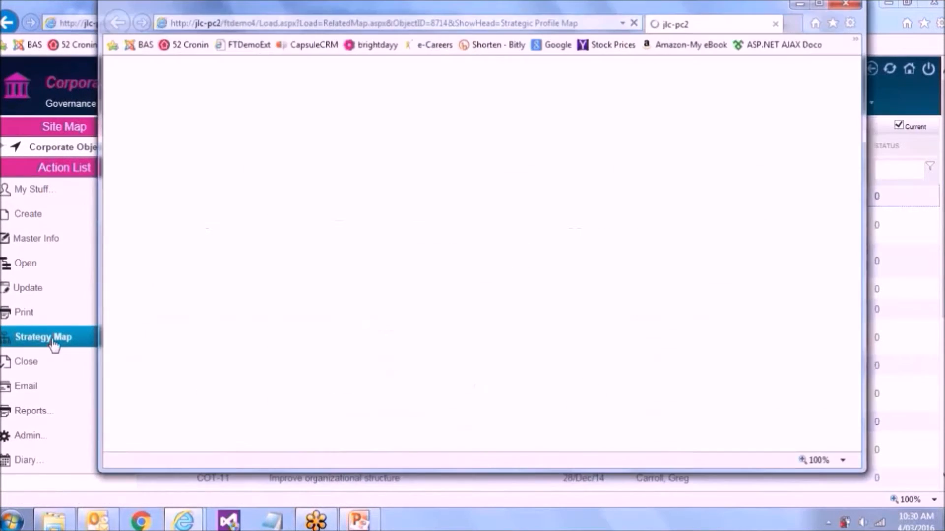
{"action": "left_click", "coordinate": [43, 336]}
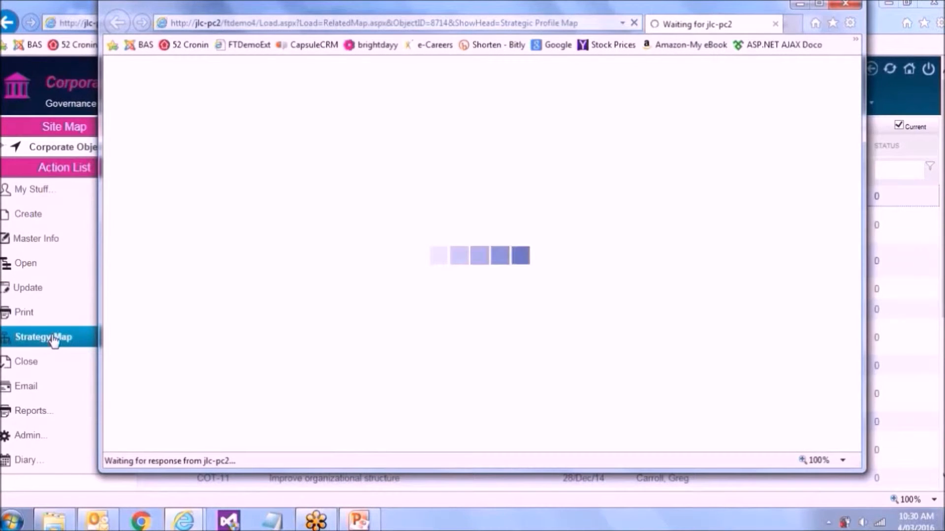
{"action": "left_click", "coordinate": [43, 337]}
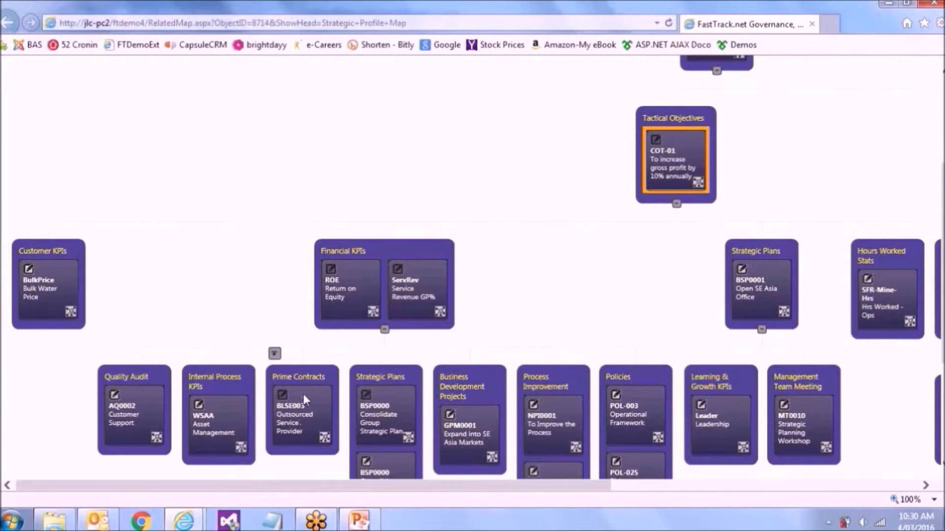
Step: Double-click the BLSE003 Outsourced Service Provider card under Prime Contracts
{"action": "double_click", "coordinate": [309, 377]}
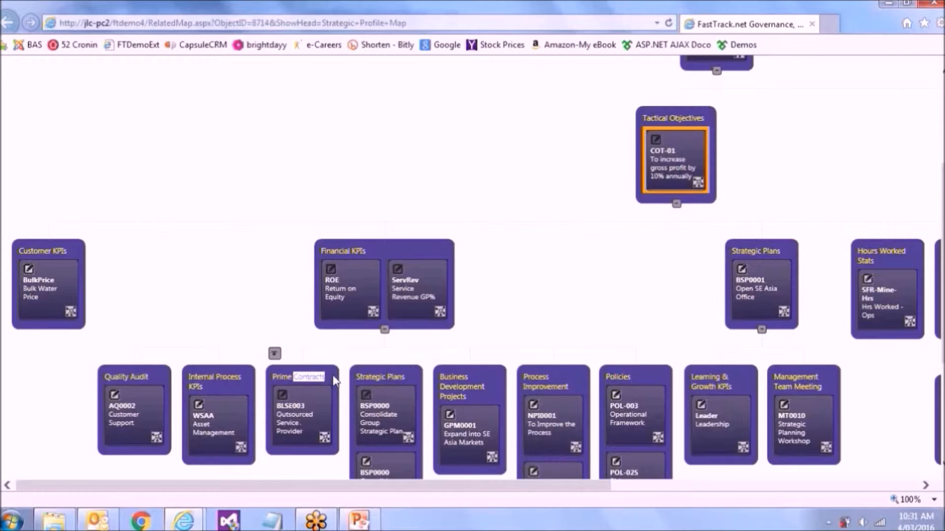
{"action": "mouse_move", "coordinate": [319, 396]}
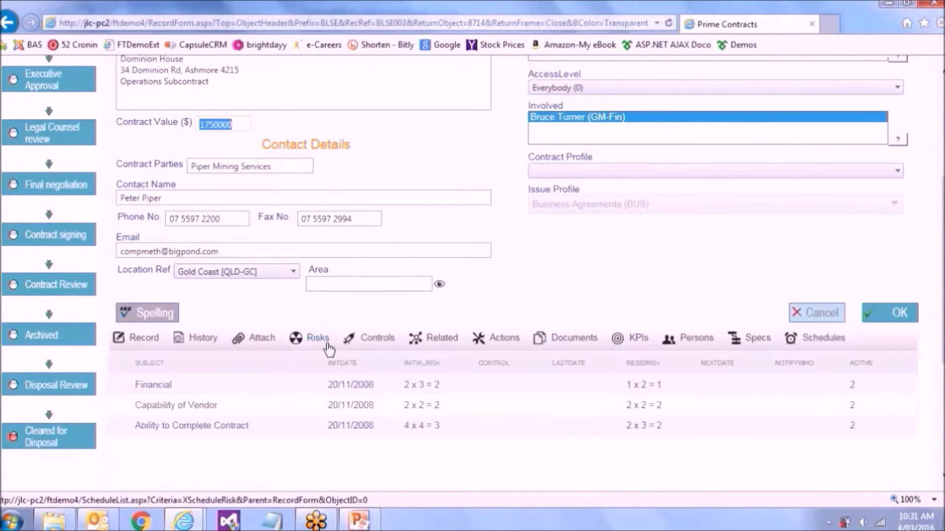
Step: Show BLSE003's risks and open the Financial risk record
{"action": "left_click", "coordinate": [318, 338]}
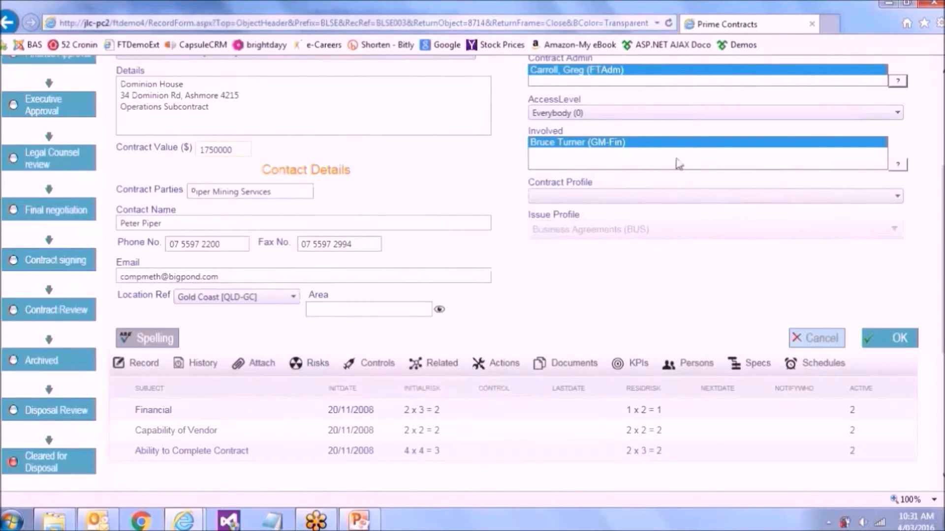
{"action": "mouse_move", "coordinate": [347, 459]}
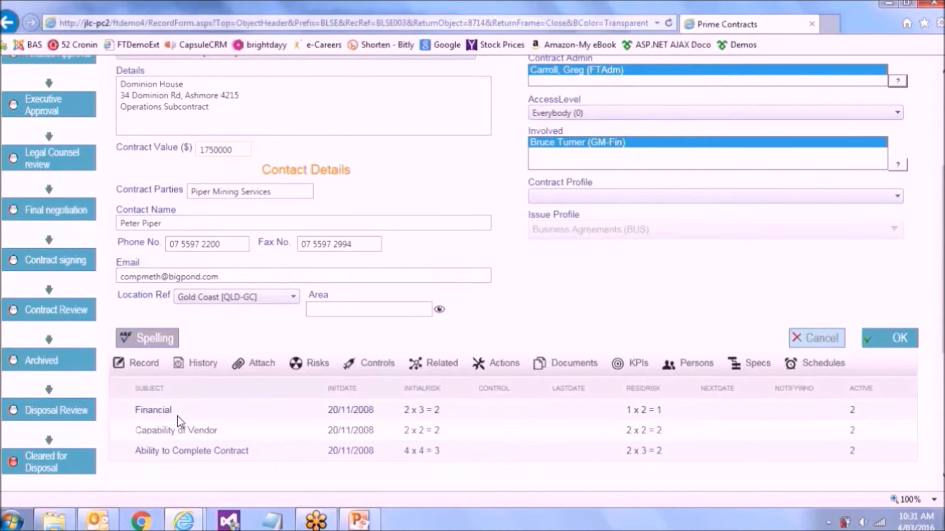
{"action": "mouse_move", "coordinate": [215, 466]}
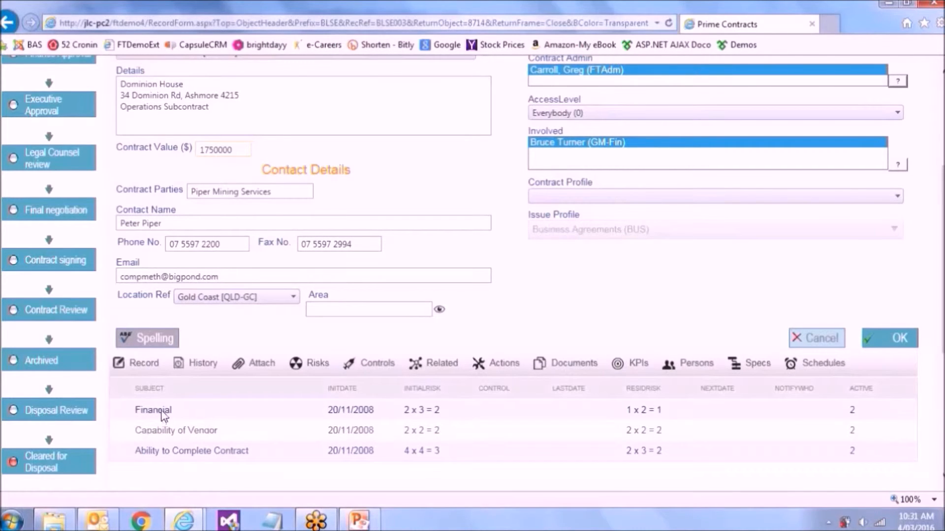
{"action": "double_click", "coordinate": [153, 410]}
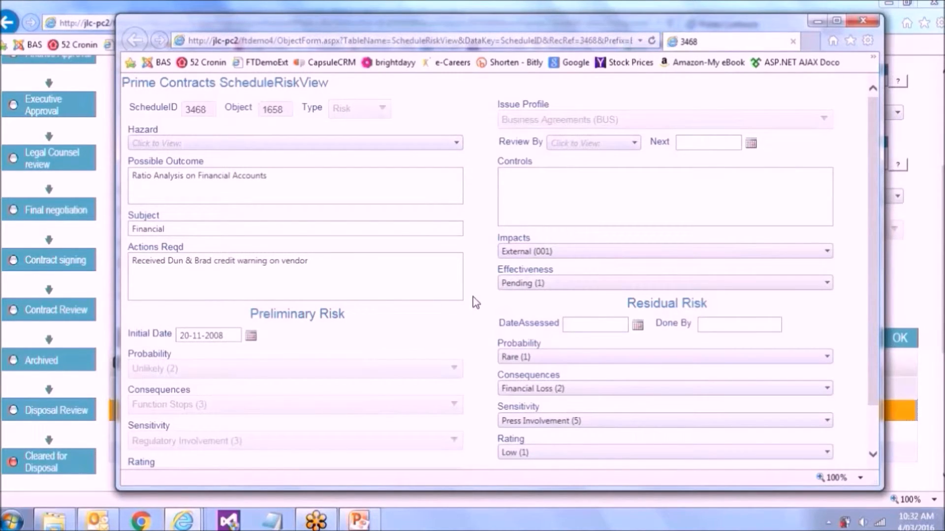
Step: Set the Financial risk's Residual Risk Probability to Most Likely (5)
{"action": "scroll", "scroll_direction": "down", "scroll_amount": 3}
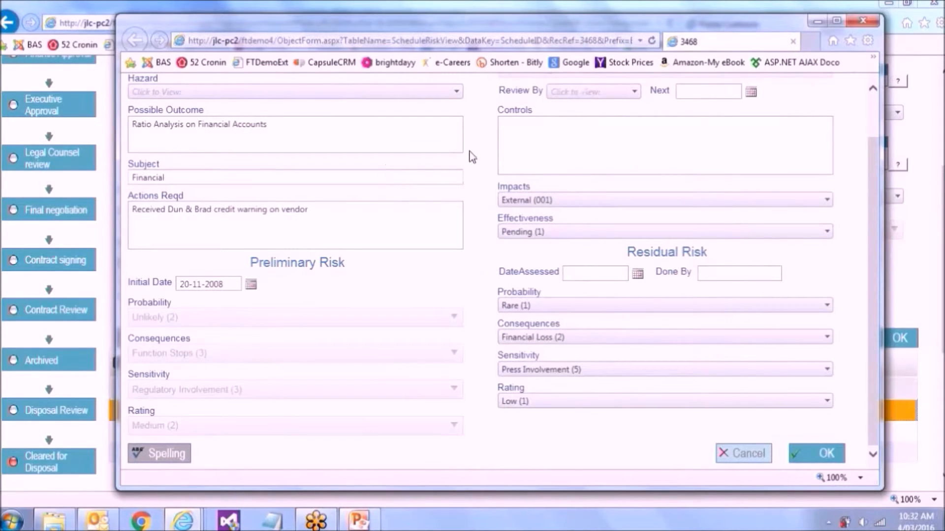
{"action": "left_click", "coordinate": [663, 305]}
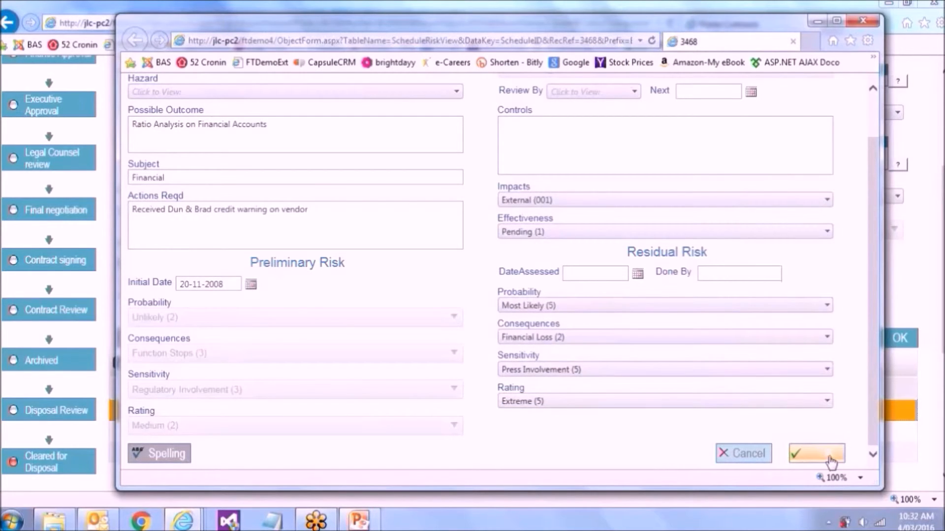
Step: Save the Extreme Financial risk and return to the Corporate Objectives list
{"action": "left_click", "coordinate": [816, 453]}
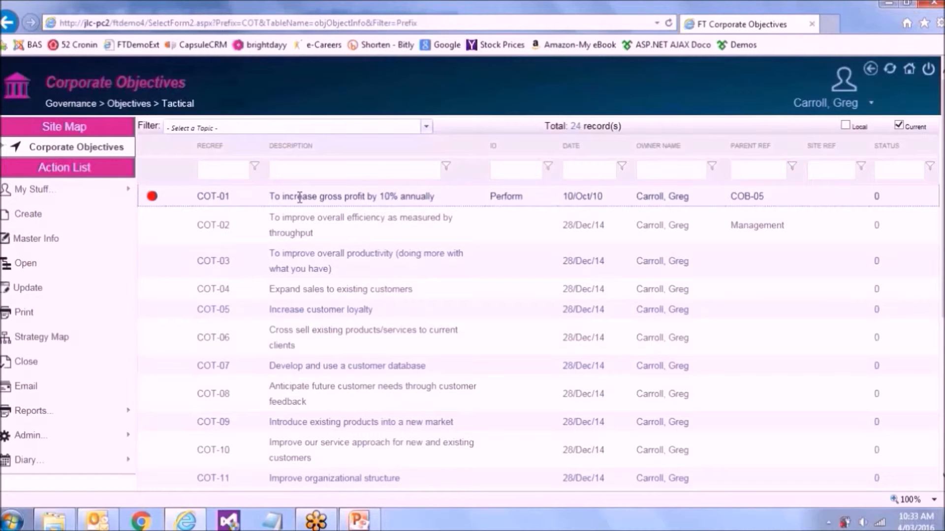
{"action": "mouse_move", "coordinate": [650, 207]}
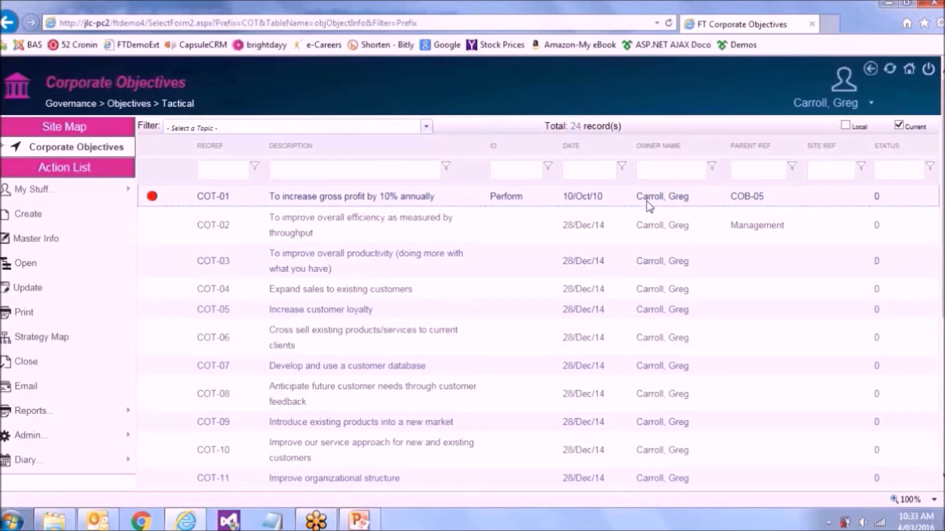
{"action": "mouse_move", "coordinate": [390, 368]}
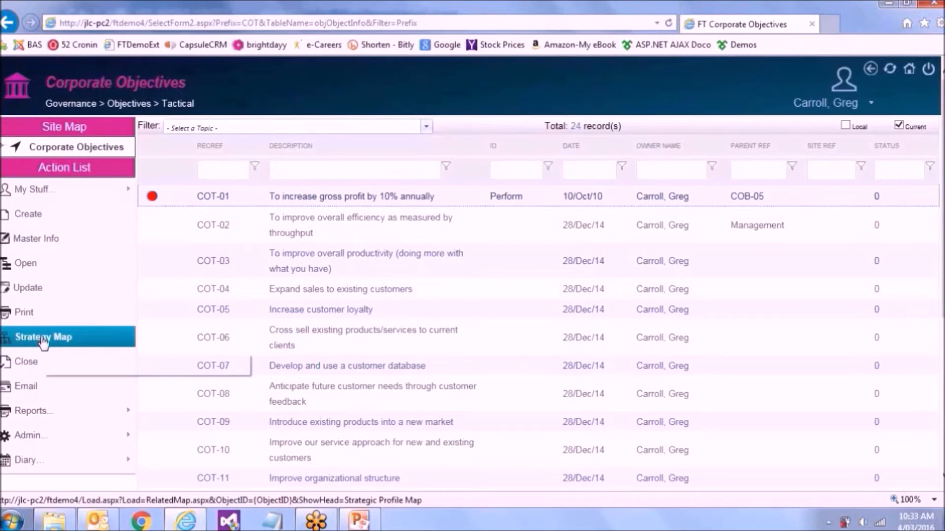
Step: Reopen COT-01's Strategy Map and scroll to the red lights on COB-05, ServRev and BLSE003
{"action": "left_click", "coordinate": [43, 336]}
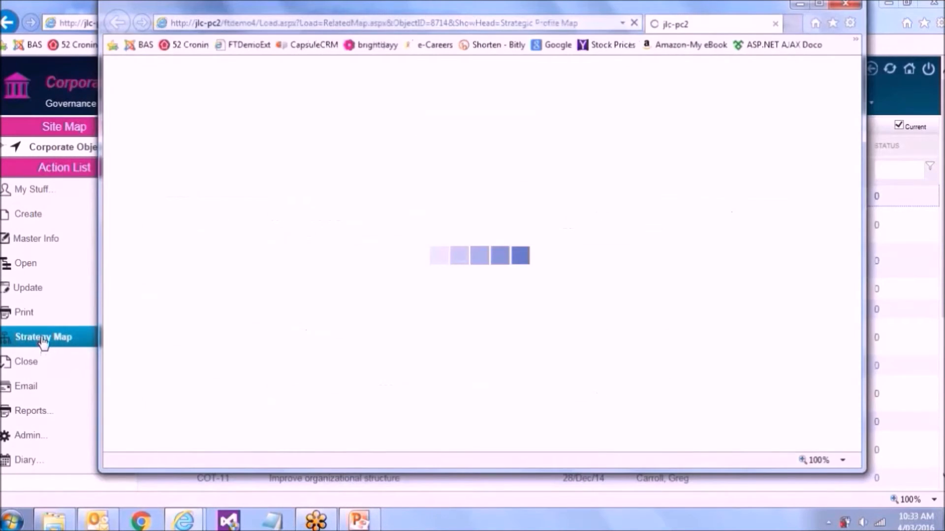
{"action": "left_click", "coordinate": [43, 337]}
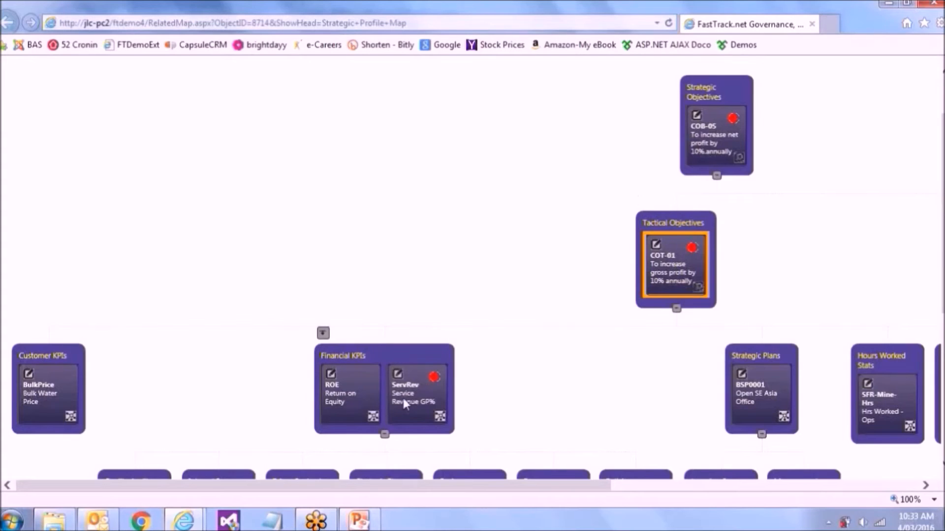
{"action": "scroll", "scroll_direction": "down", "scroll_amount": 3}
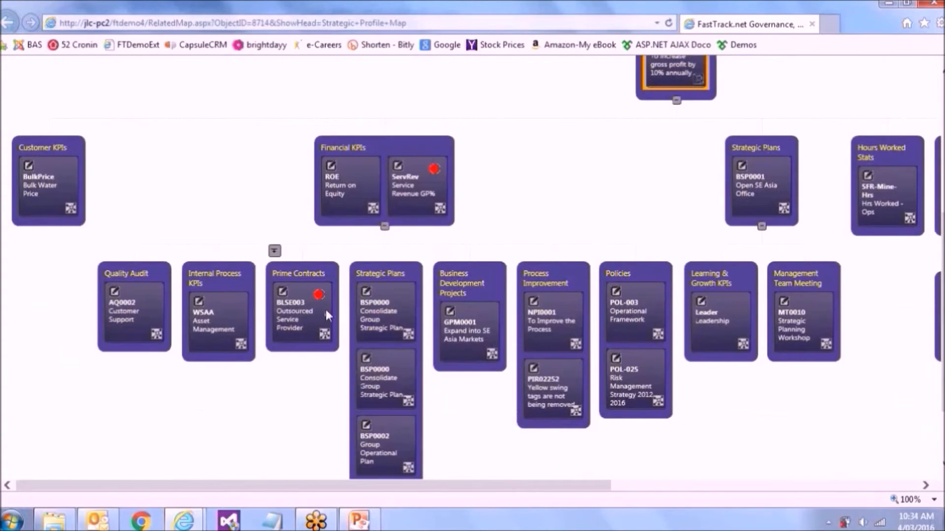
{"action": "mouse_move", "coordinate": [271, 398]}
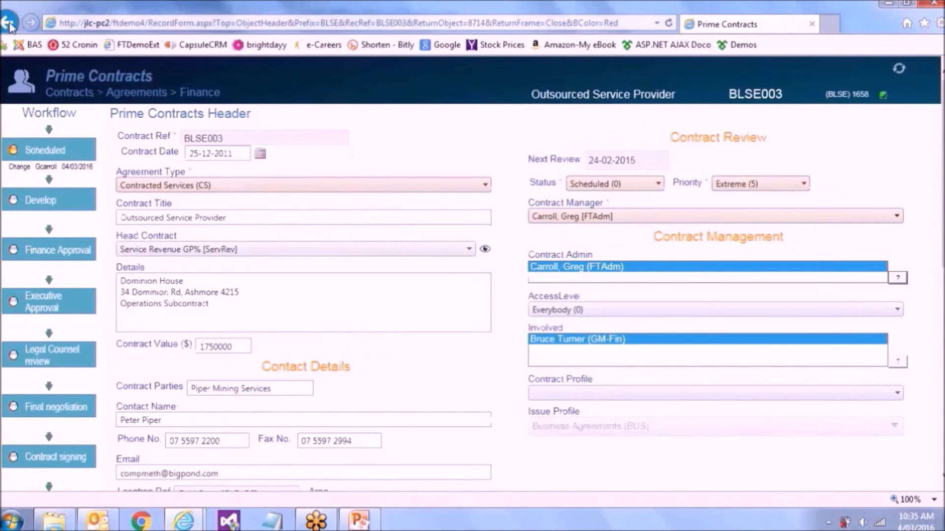
{"action": "mouse_move", "coordinate": [410, 143]}
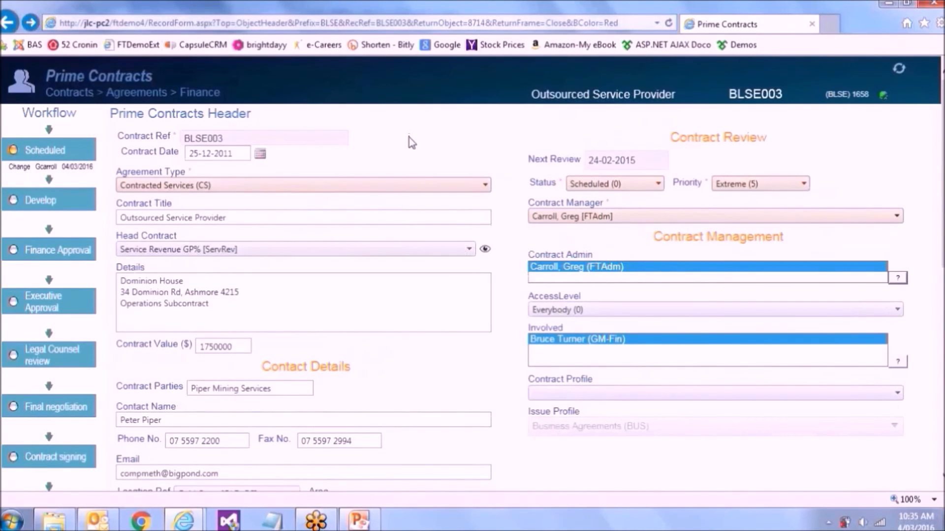